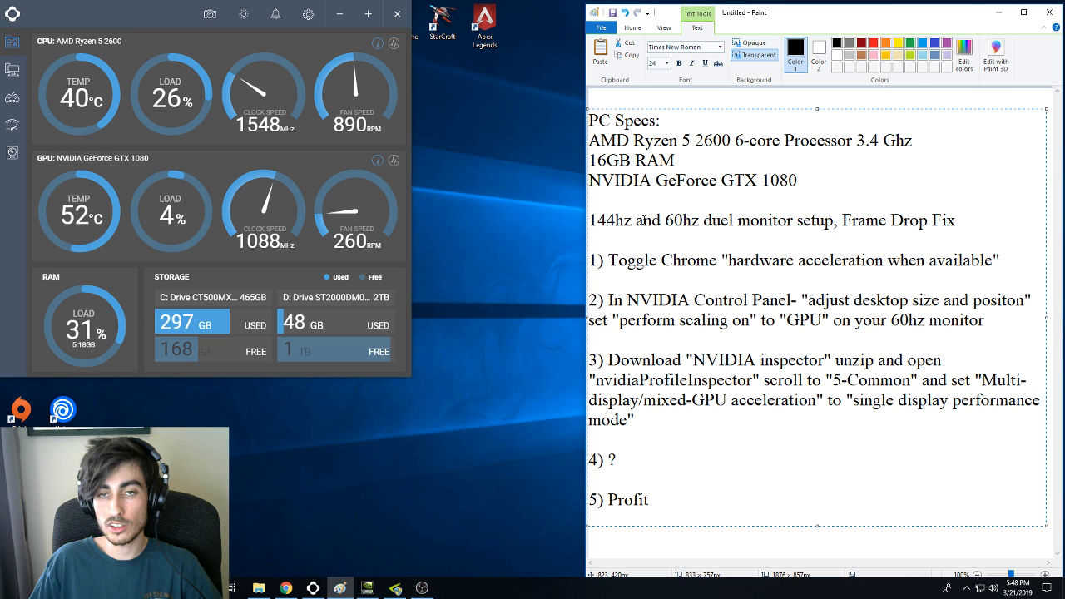
Launch Google Chrome from the desktop shortcut.
{"action": "double_click", "coordinate": [610, 219]}
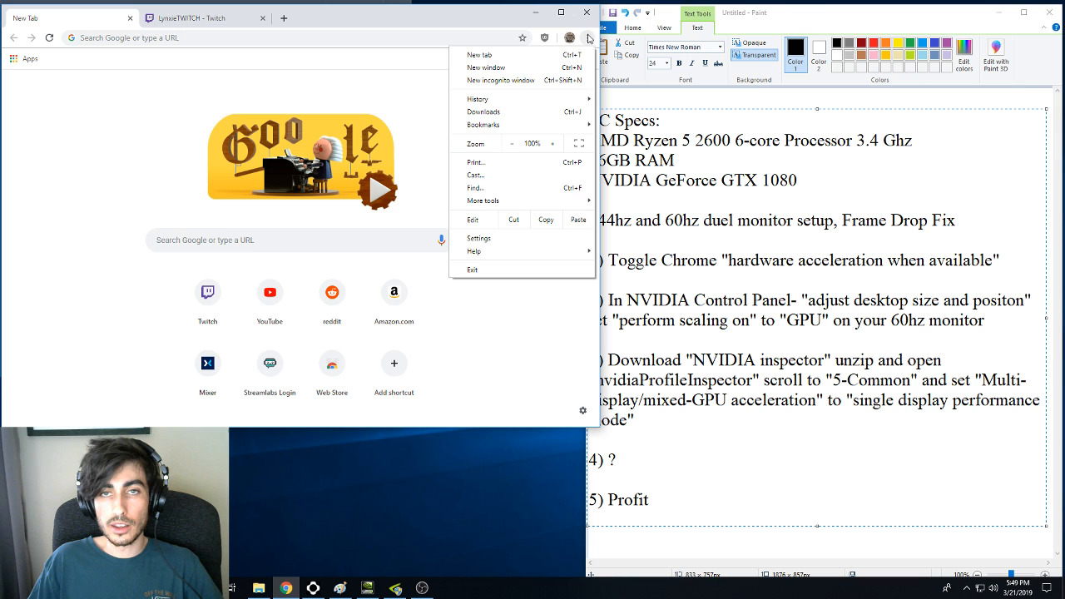
{"action": "mouse_move", "coordinate": [476, 253]}
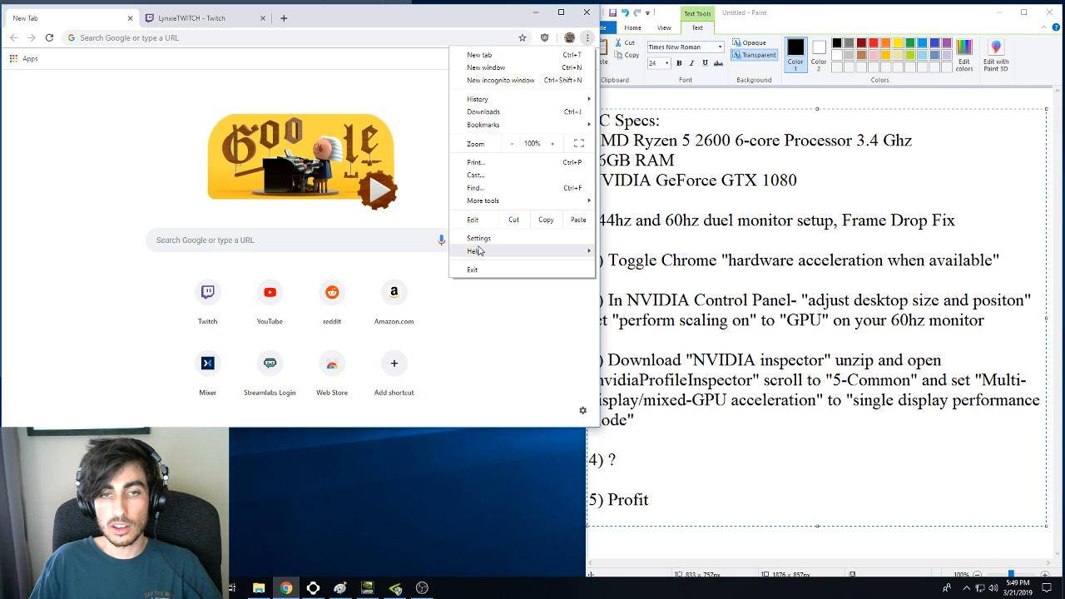
Show Chrome's advanced System settings with 'Use hardware acceleration when available' switched on.
{"action": "left_click", "coordinate": [480, 238]}
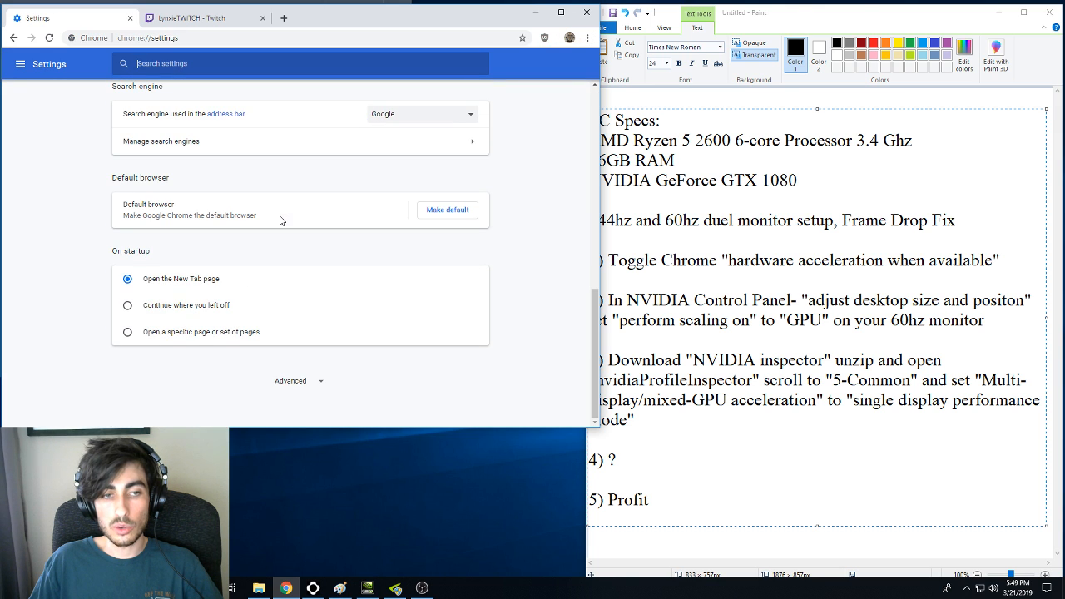
{"action": "scroll", "scroll_direction": "down", "scroll_amount": 3}
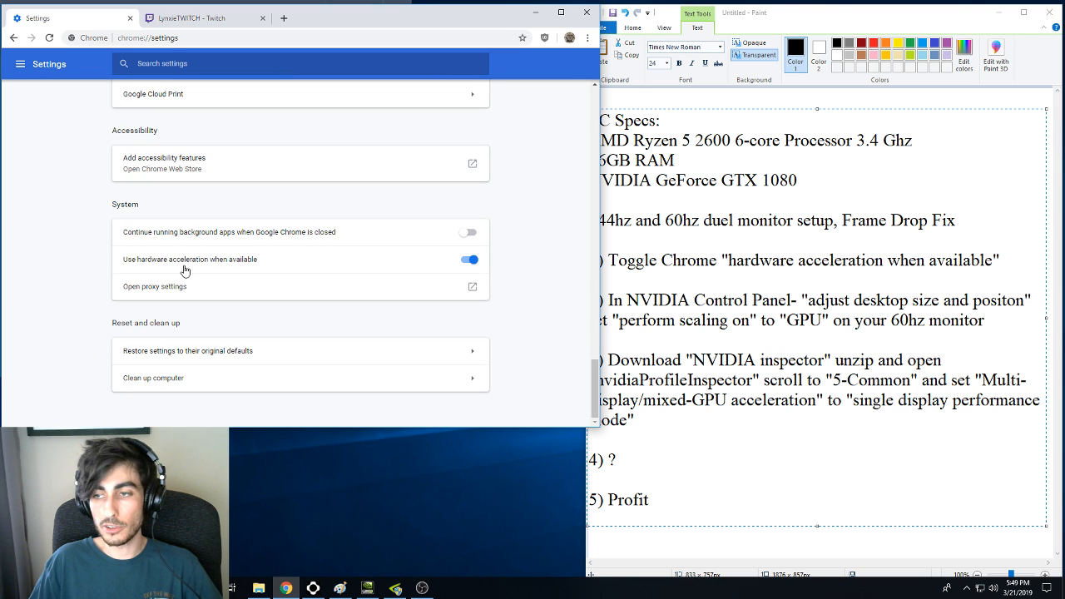
{"action": "mouse_move", "coordinate": [464, 276]}
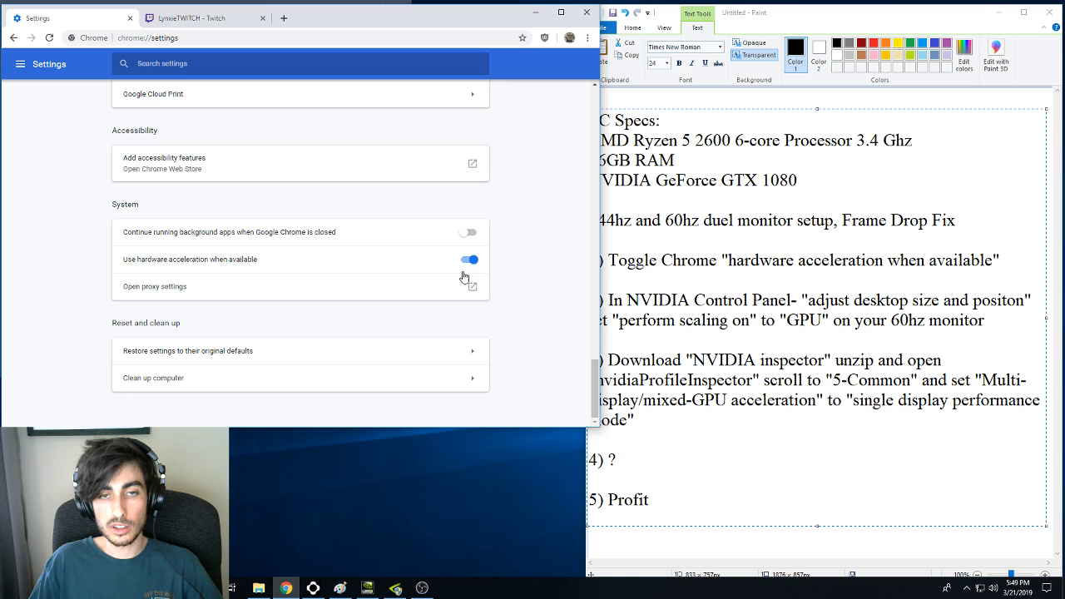
{"action": "mouse_move", "coordinate": [503, 261]}
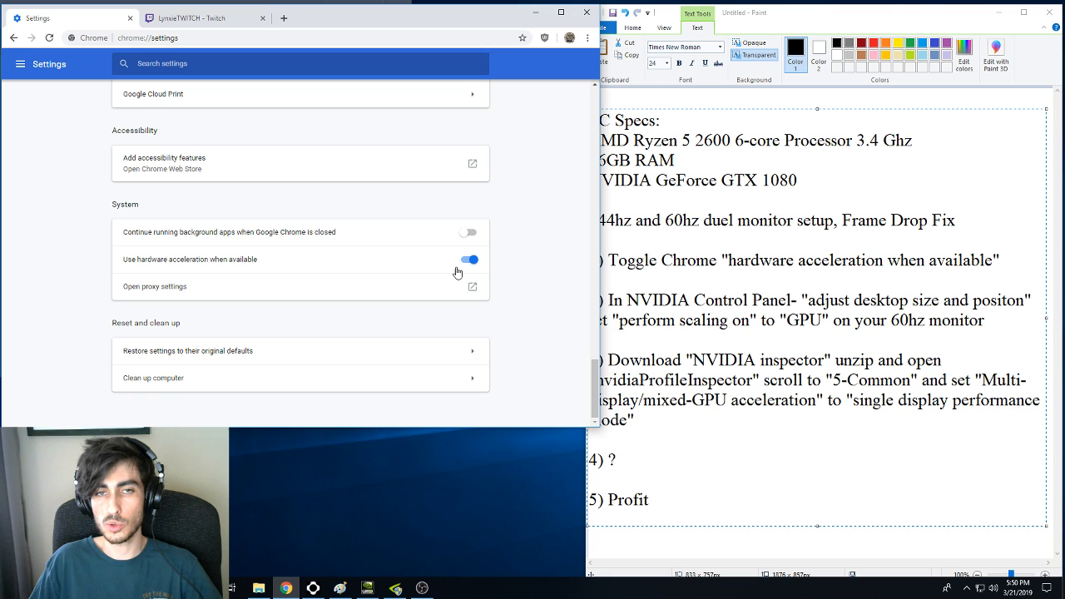
{"action": "mouse_move", "coordinate": [440, 266]}
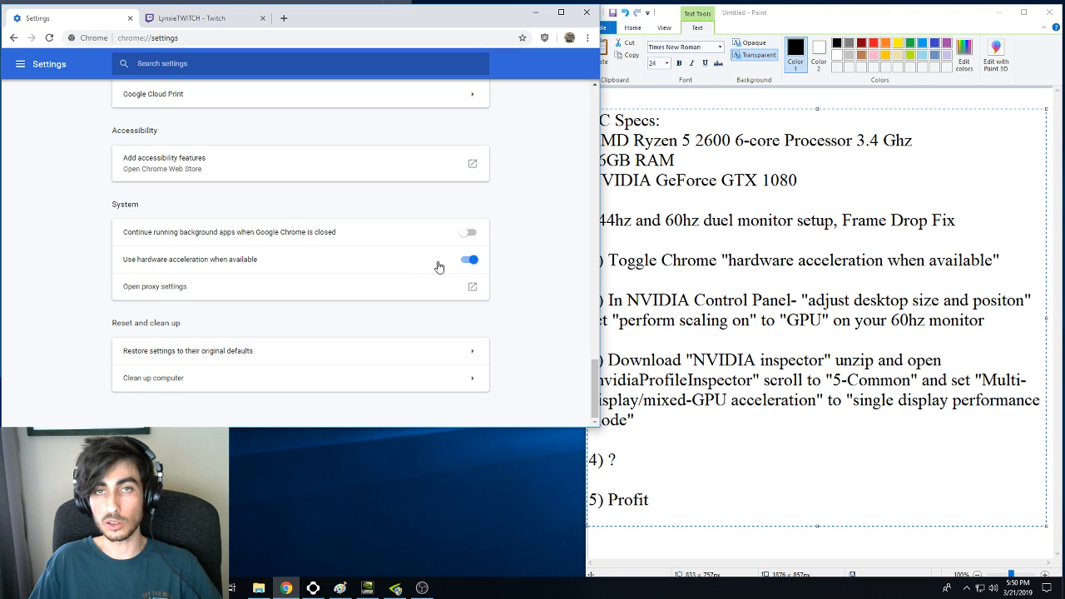
{"action": "mouse_move", "coordinate": [439, 271]}
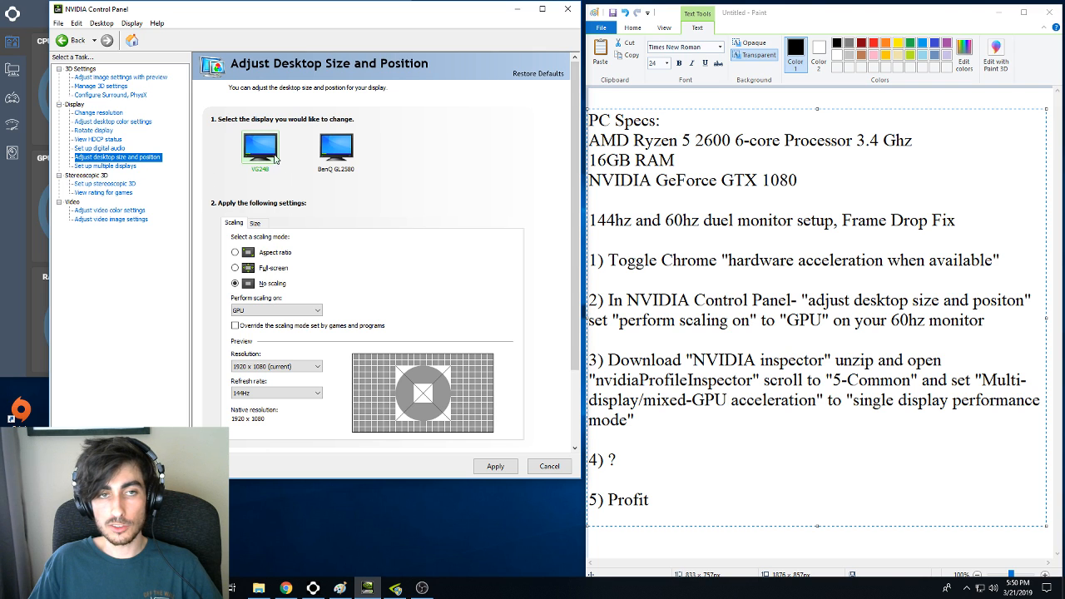
Set 'Perform scaling on' to GPU for both monitors and apply it.
{"action": "left_click", "coordinate": [276, 309]}
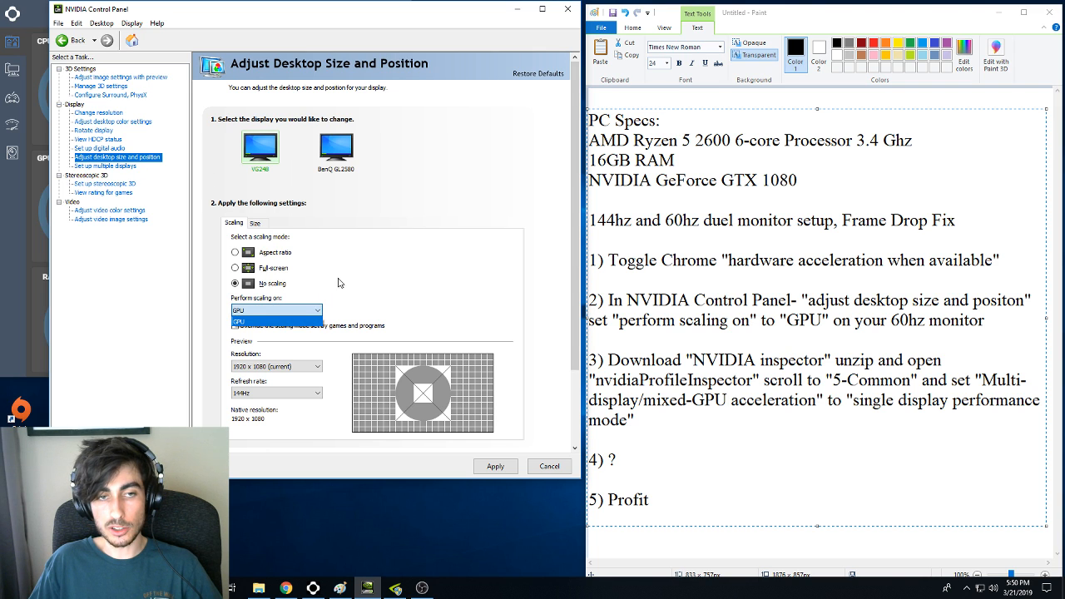
{"action": "left_click", "coordinate": [333, 150]}
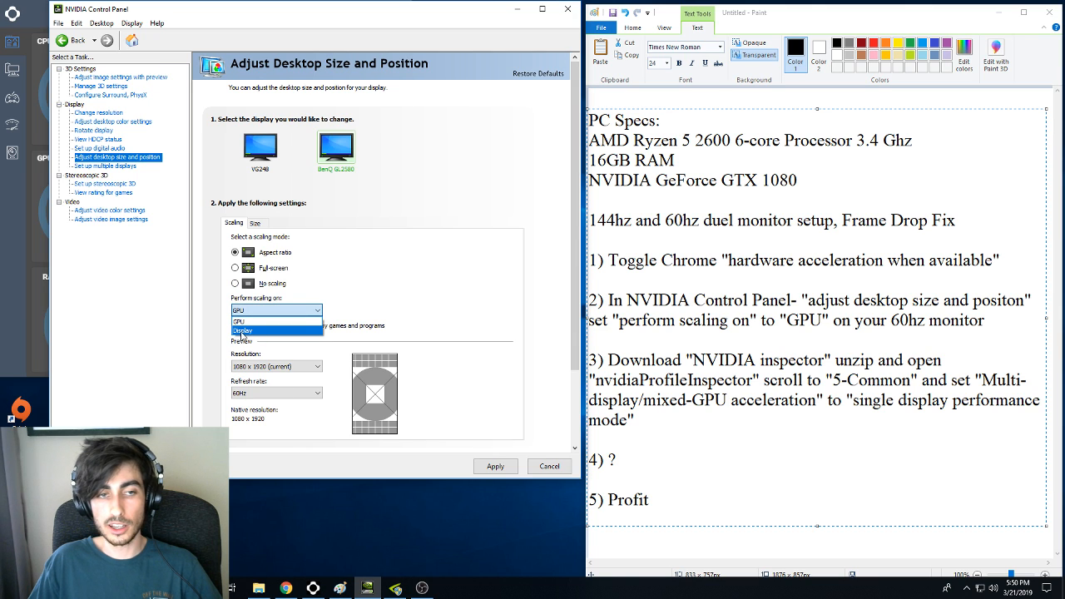
{"action": "left_click", "coordinate": [249, 320]}
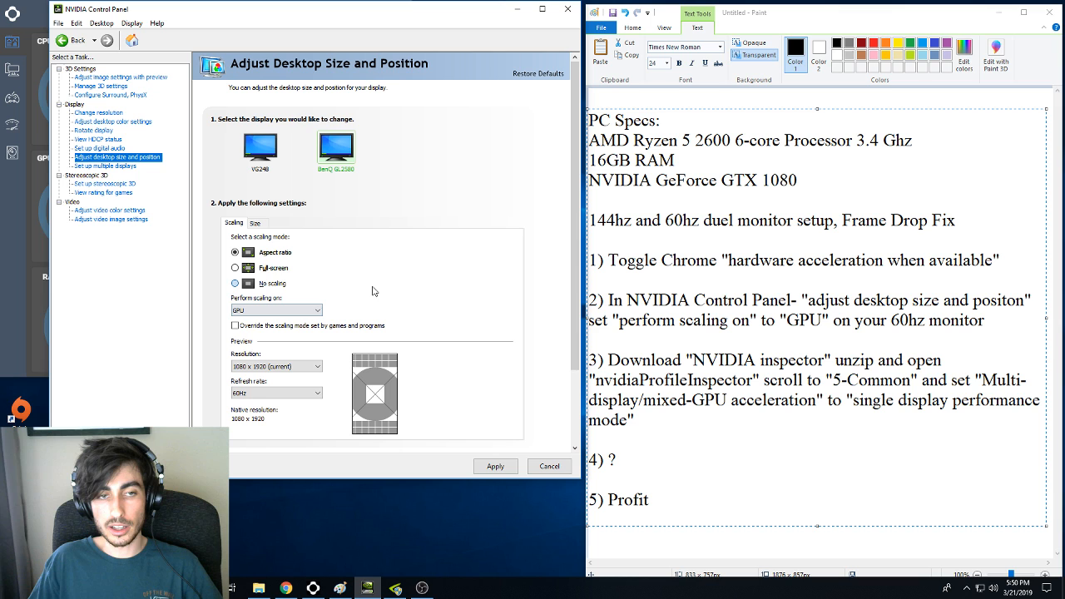
{"action": "left_click", "coordinate": [236, 283]}
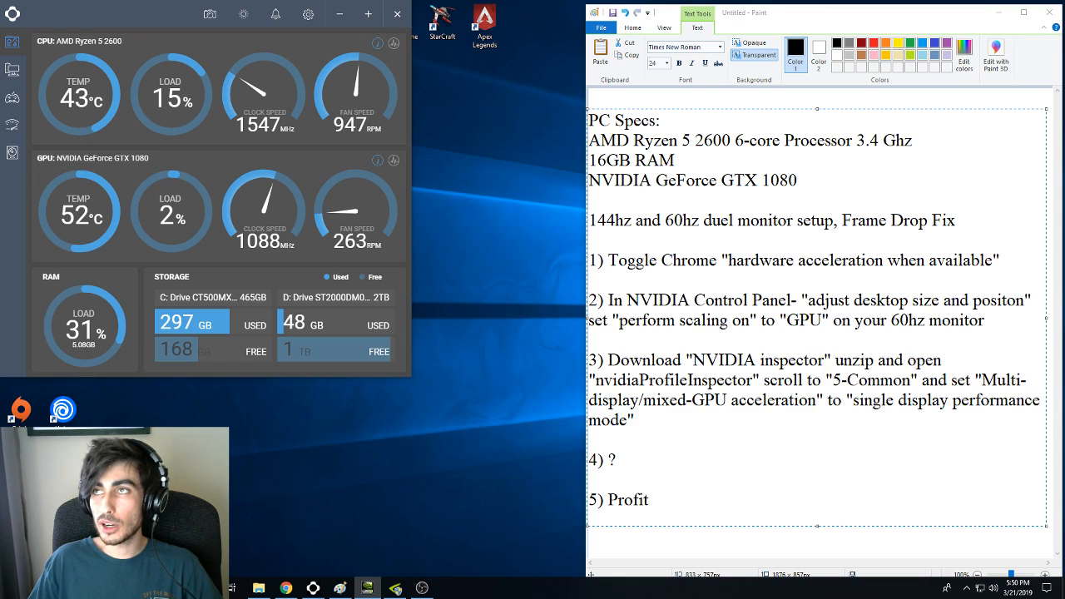
Browse Downloads to the extracted nvidiaInspector folder and launch nvidiaProfileInspector.
{"action": "left_click", "coordinate": [259, 586]}
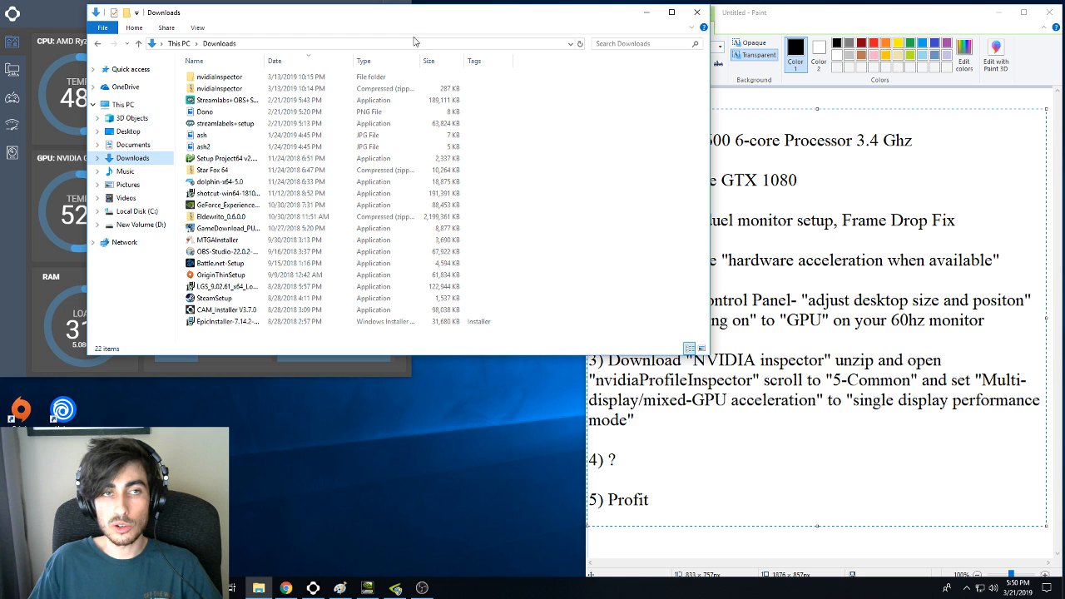
{"action": "left_click", "coordinate": [225, 100]}
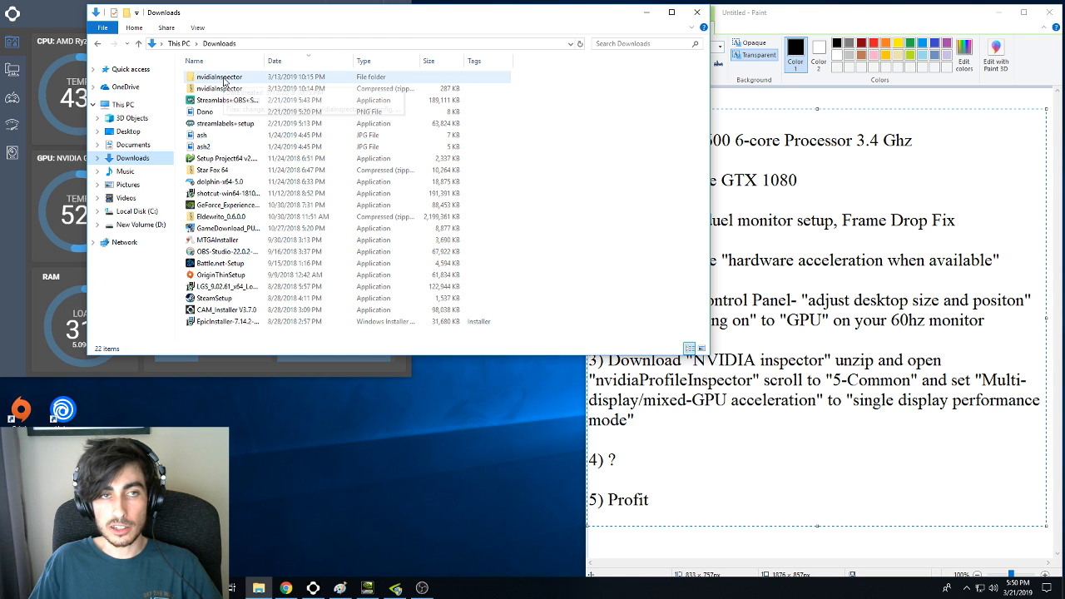
{"action": "mouse_move", "coordinate": [220, 77]}
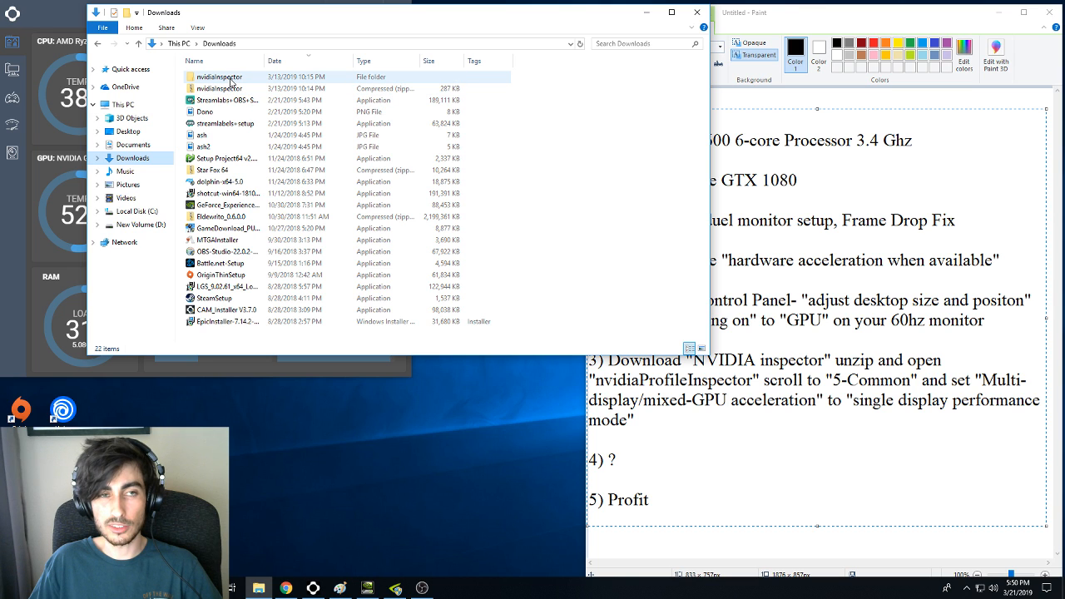
{"action": "left_click", "coordinate": [218, 86]}
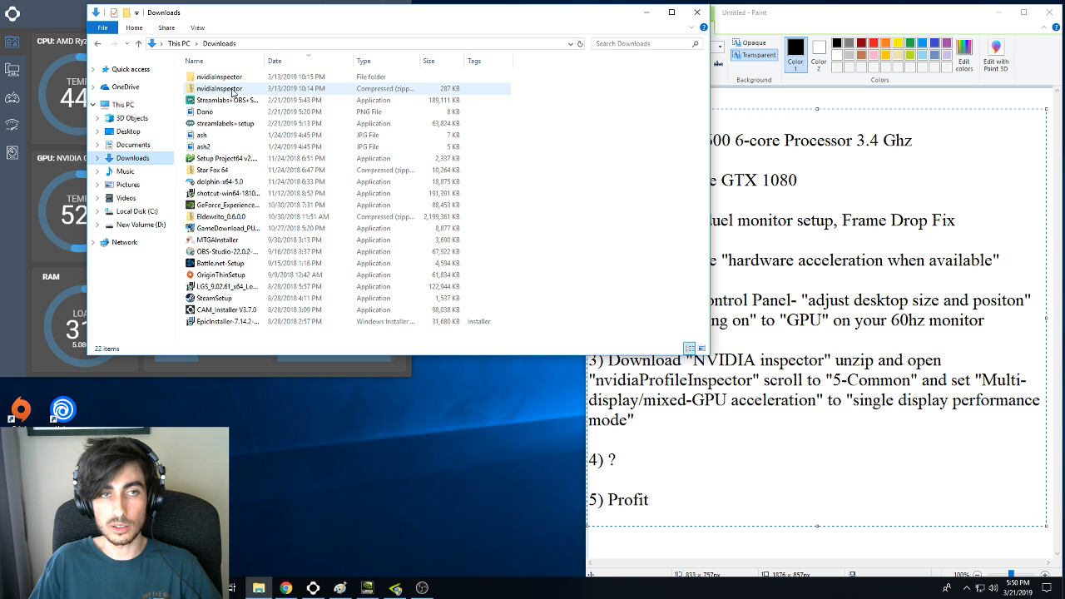
{"action": "mouse_move", "coordinate": [233, 80]}
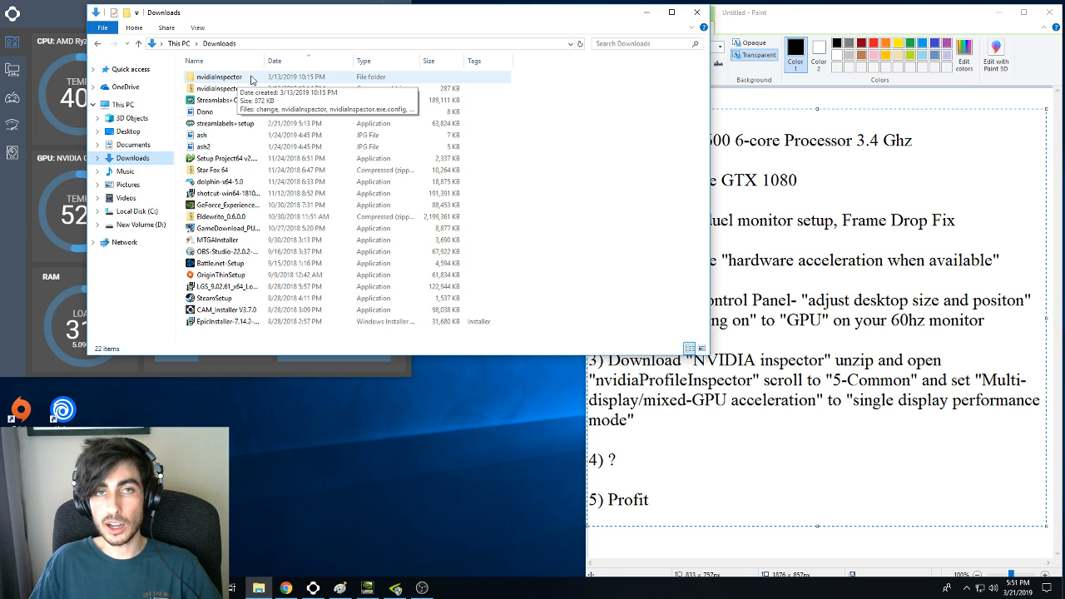
{"action": "mouse_move", "coordinate": [265, 98]}
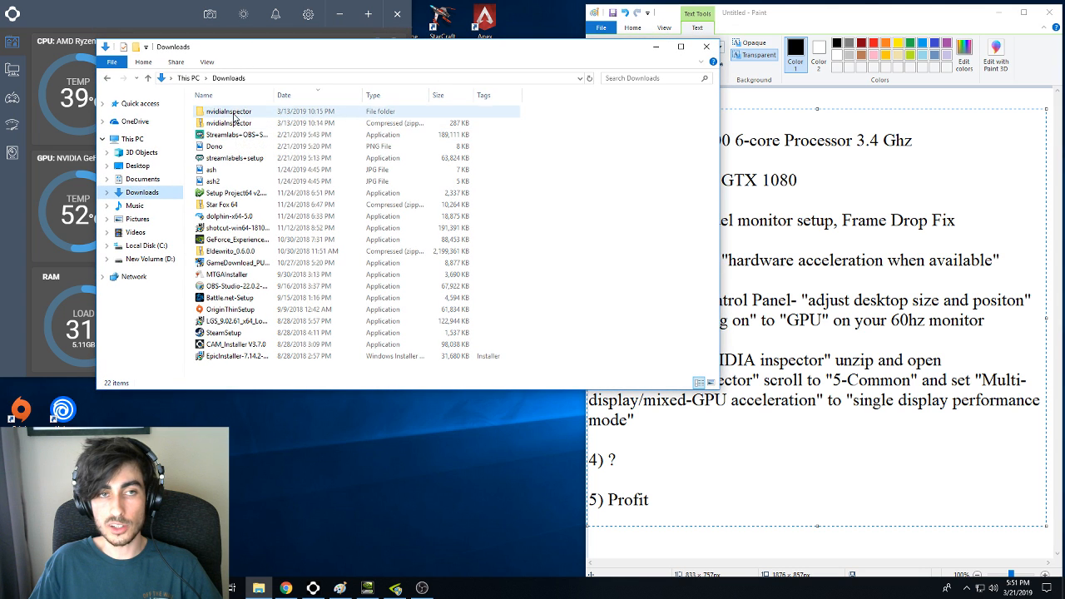
{"action": "double_click", "coordinate": [230, 109]}
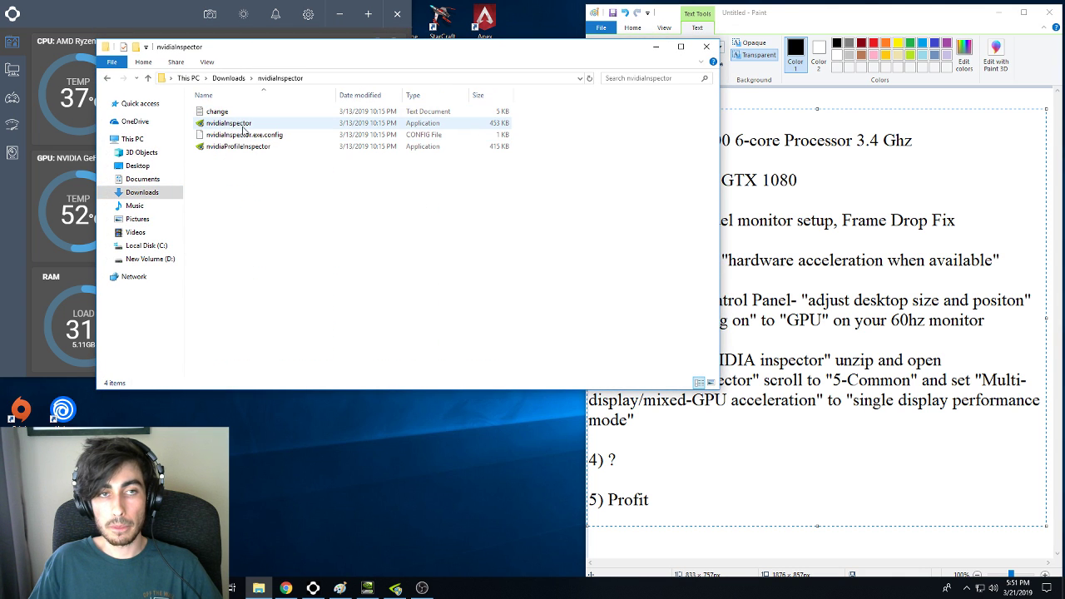
{"action": "mouse_move", "coordinate": [236, 125]}
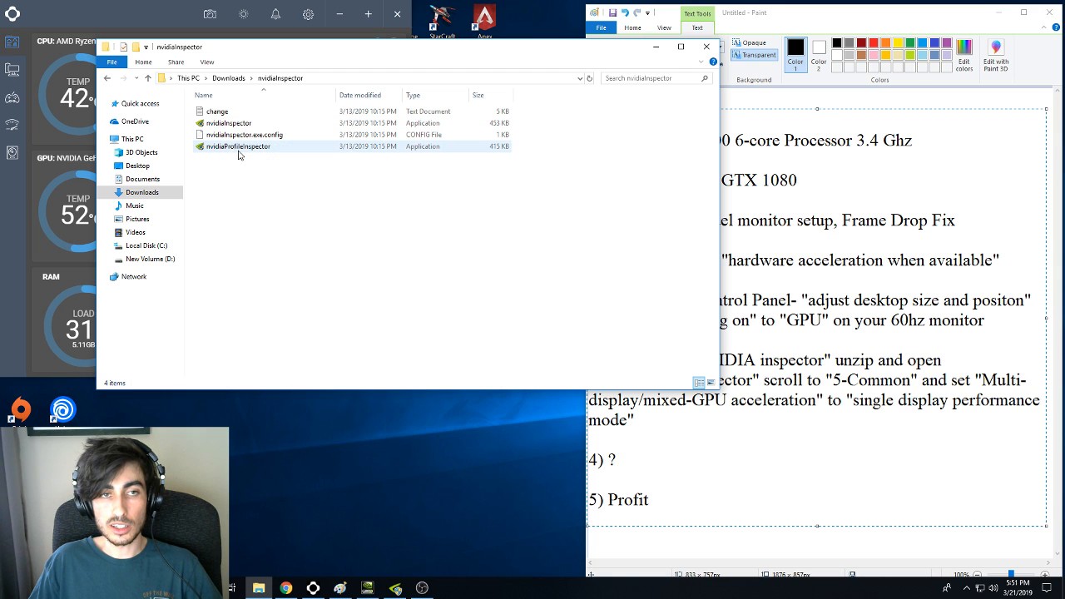
{"action": "mouse_move", "coordinate": [223, 153]}
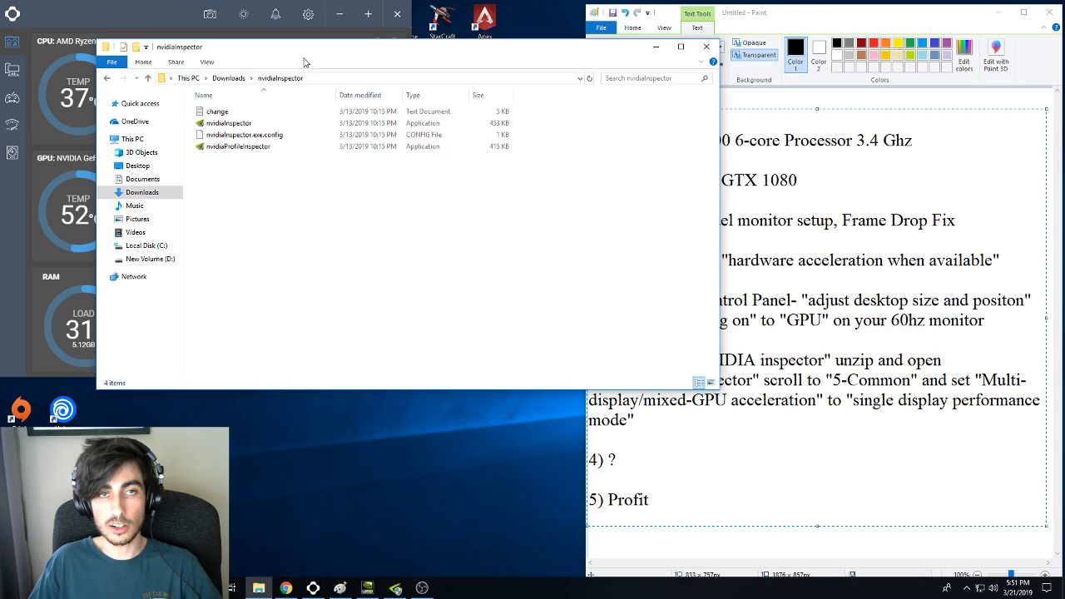
{"action": "left_click", "coordinate": [706, 46]}
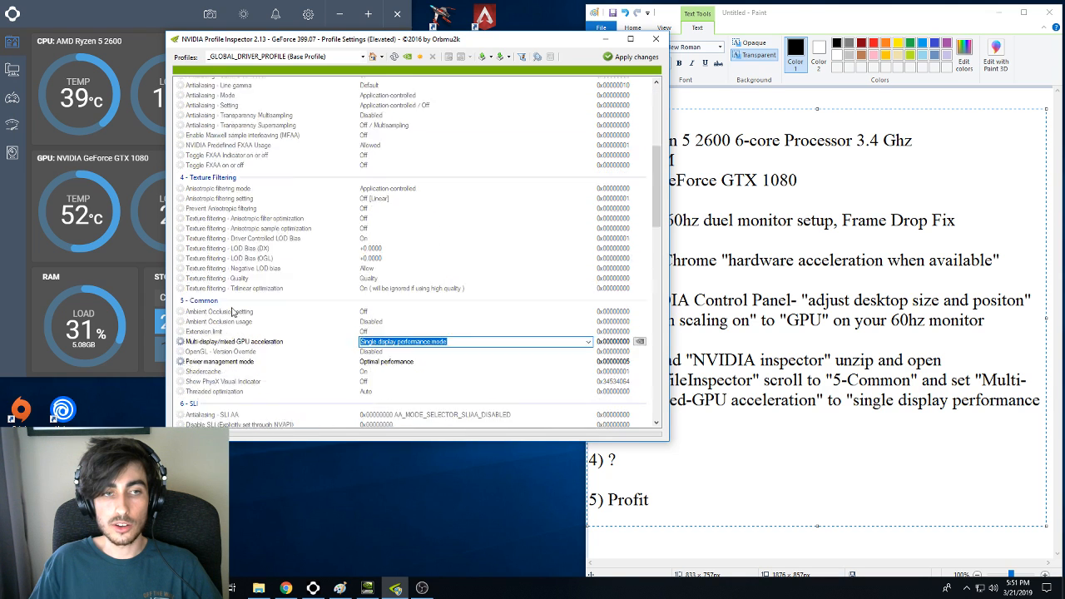
Set Multi-display/mixed-GPU acceleration to Single display performance mode in section 5 - Common.
{"action": "scroll", "scroll_direction": "down", "scroll_amount": 3}
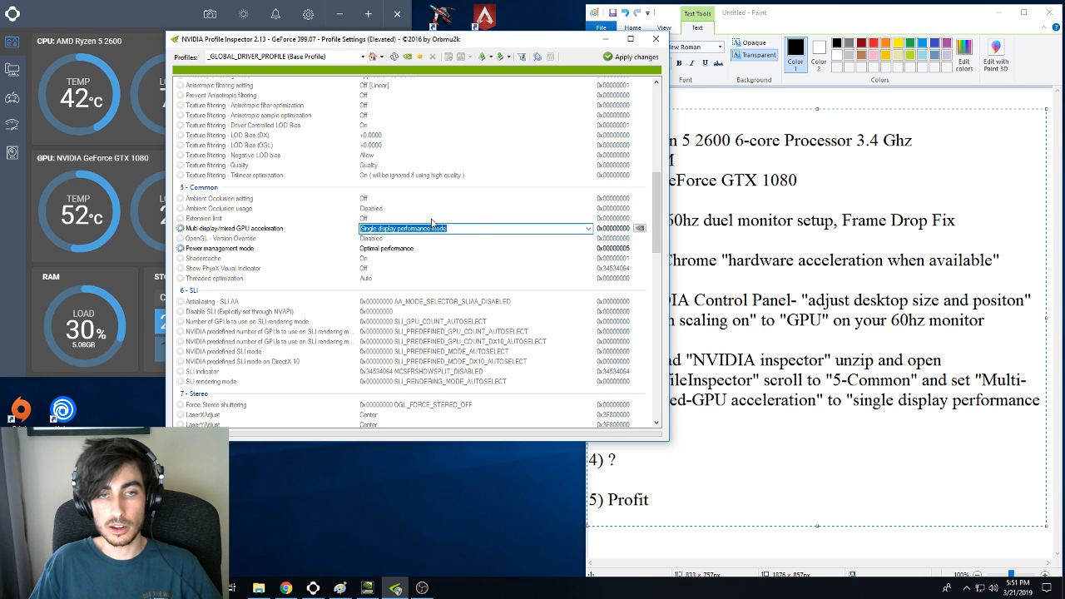
{"action": "left_click", "coordinate": [586, 228]}
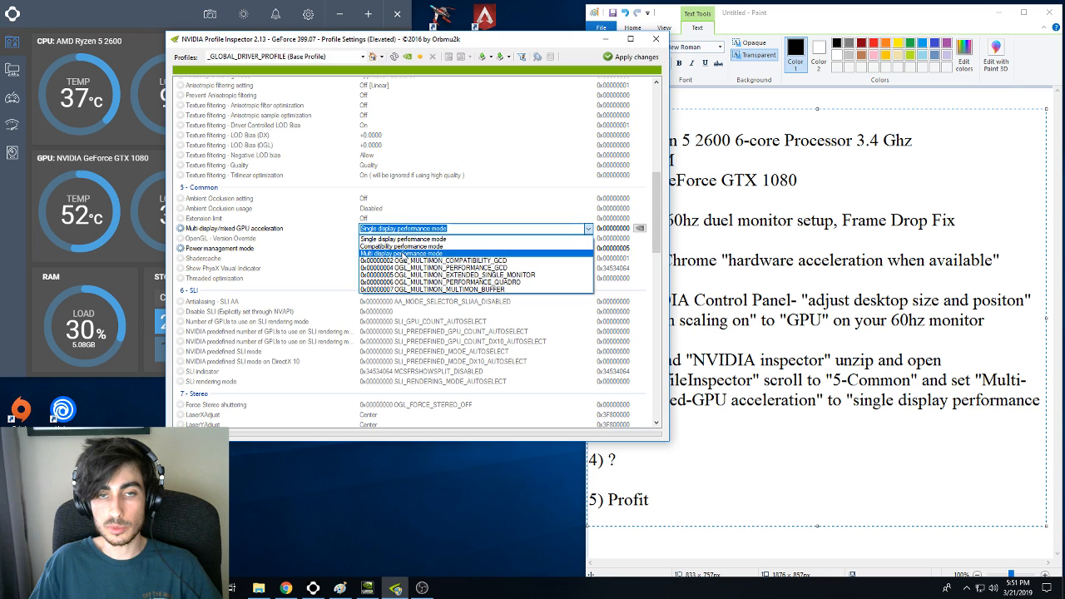
{"action": "mouse_move", "coordinate": [409, 247]}
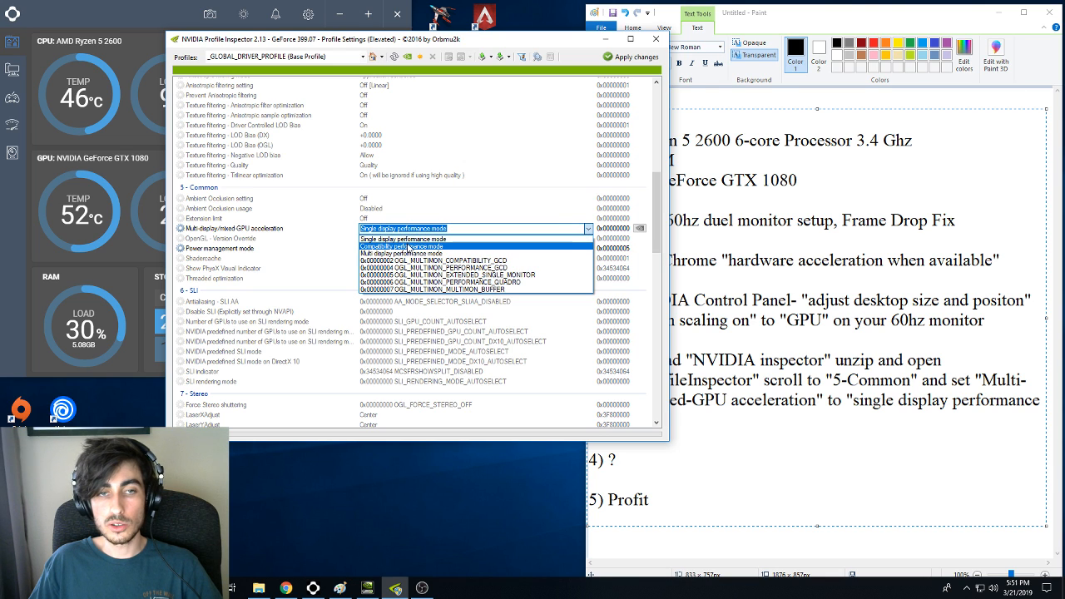
{"action": "left_click", "coordinate": [403, 228]}
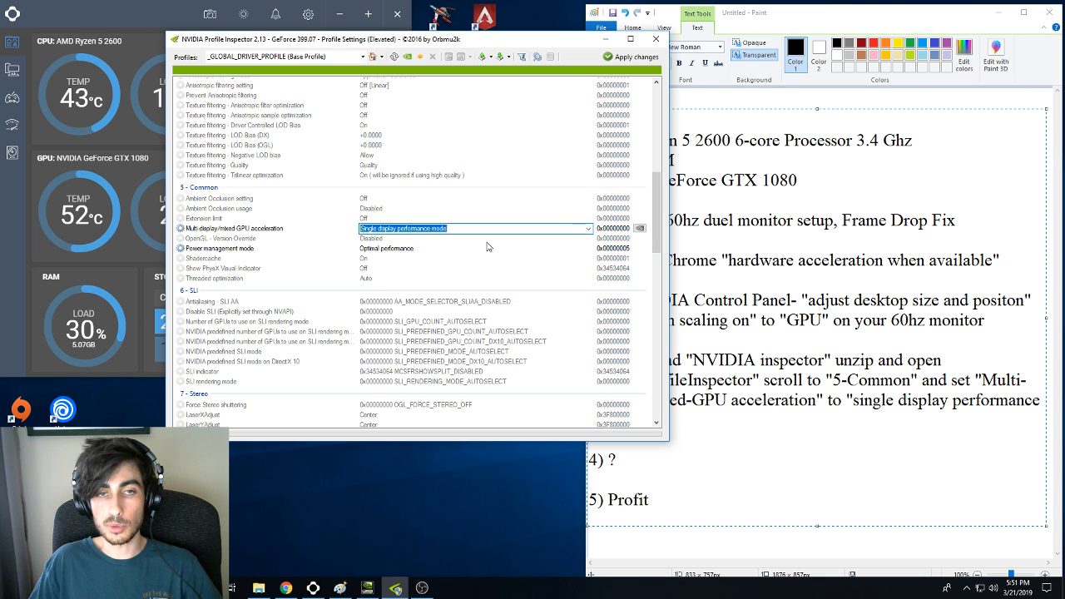
{"action": "left_click", "coordinate": [632, 57]}
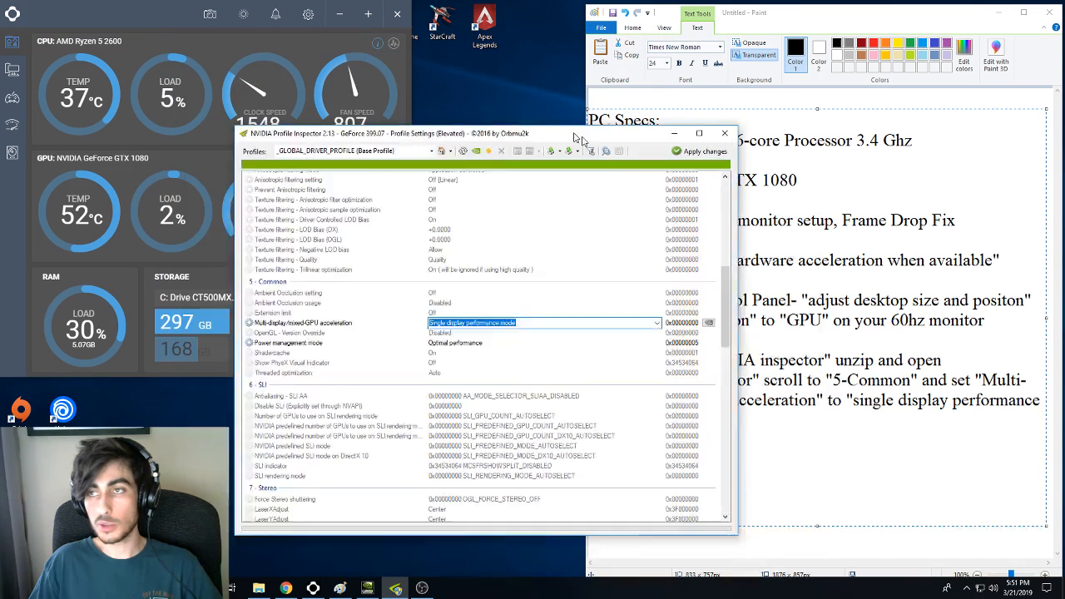
Close Profile Inspector, returning to Chrome's settings with hardware acceleration still on.
{"action": "left_click", "coordinate": [724, 133]}
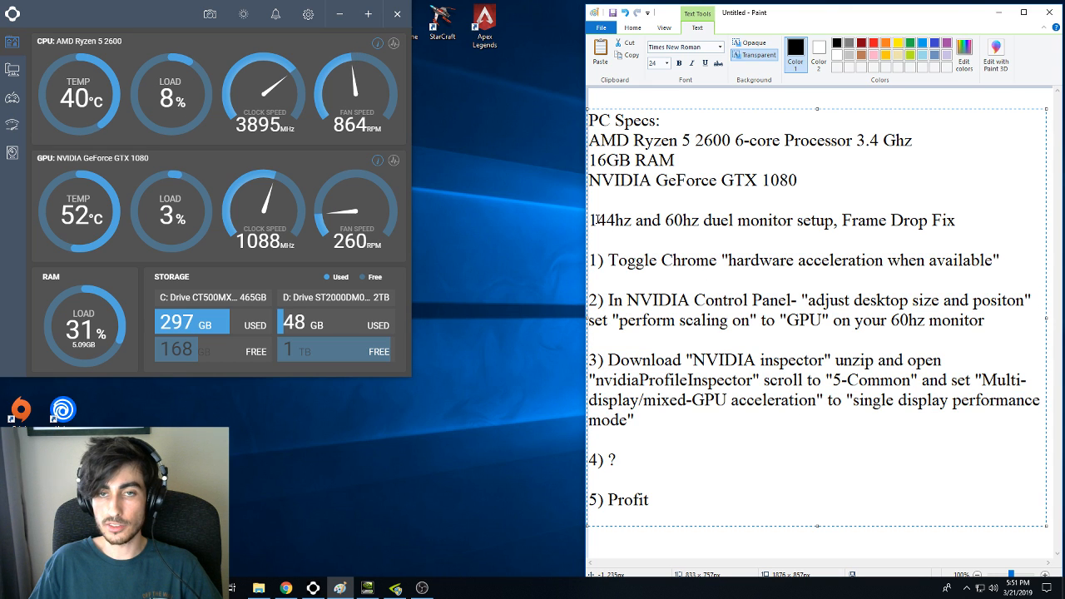
{"action": "left_click_drag", "start_coordinate": [591, 219], "coordinate": [832, 220]}
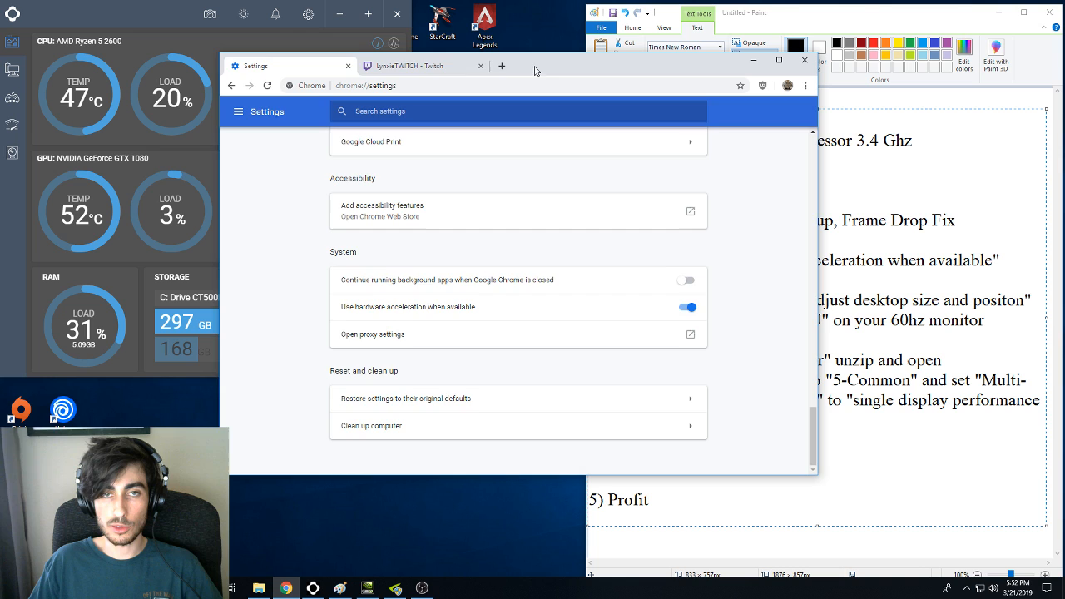
Switch to the Twitch channel tab showing the offline stream.
{"action": "left_click", "coordinate": [427, 66]}
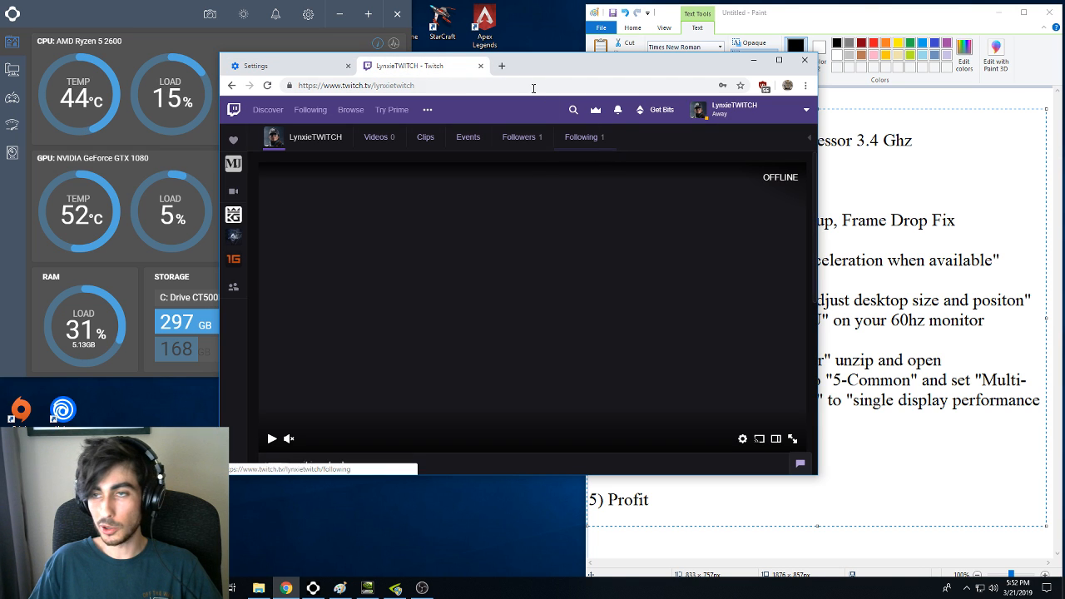